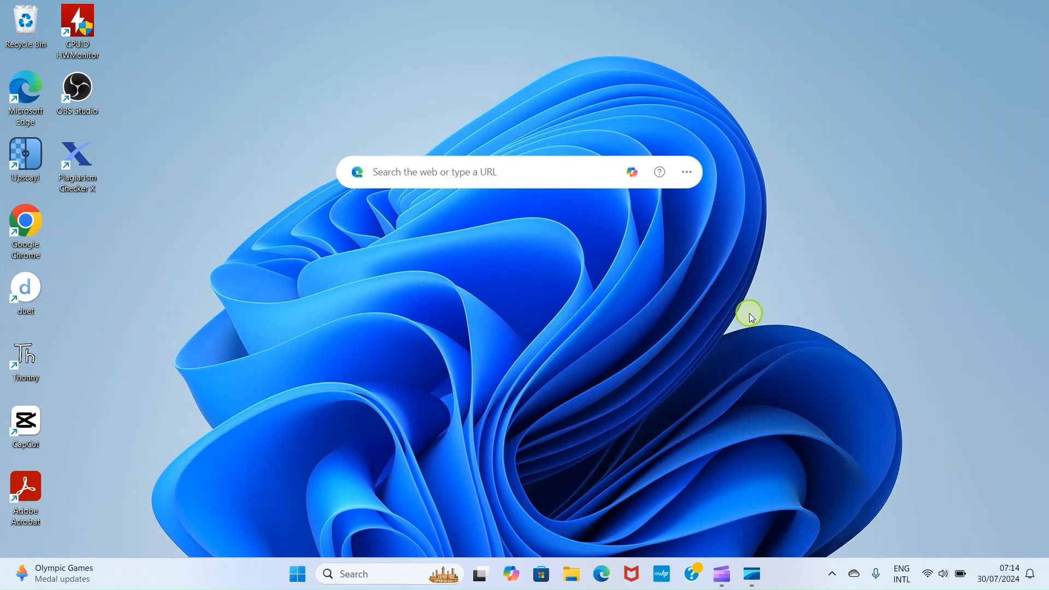
{"action": "mouse_move", "coordinate": [750, 315]}
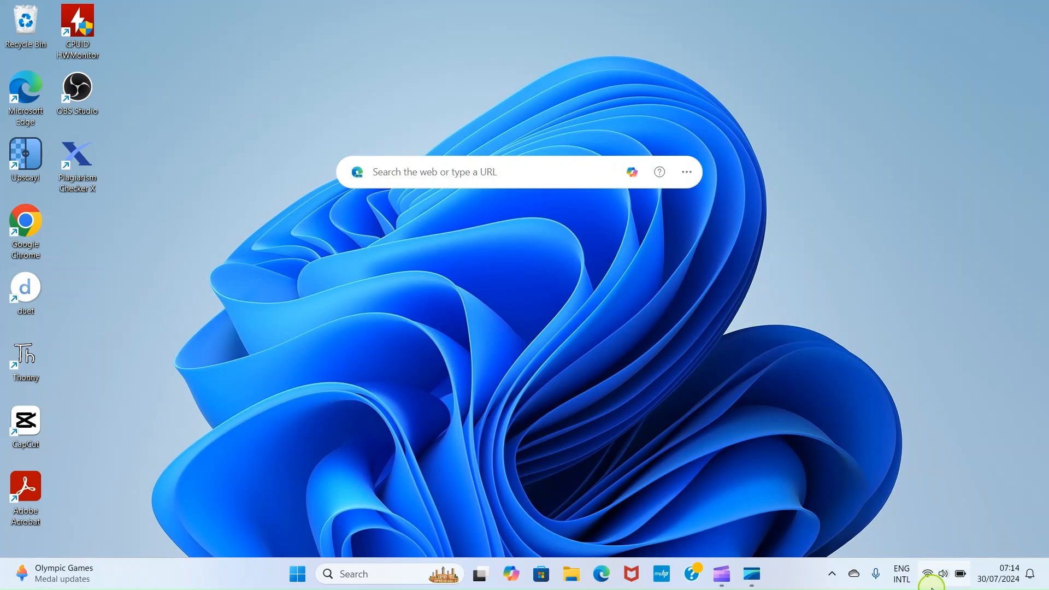
{"action": "mouse_move", "coordinate": [929, 573]}
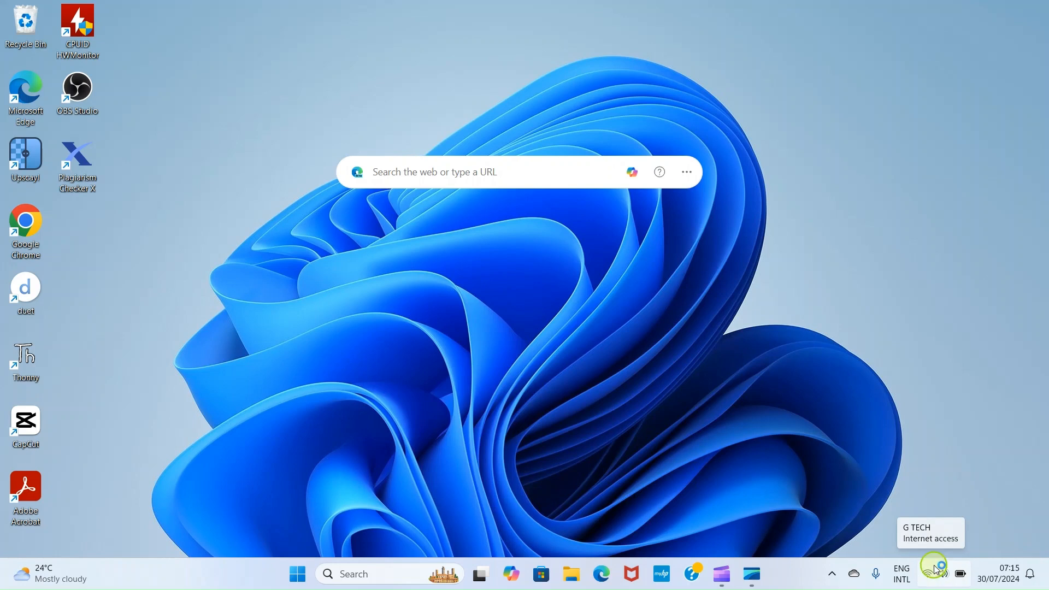
{"action": "mouse_move", "coordinate": [919, 502]}
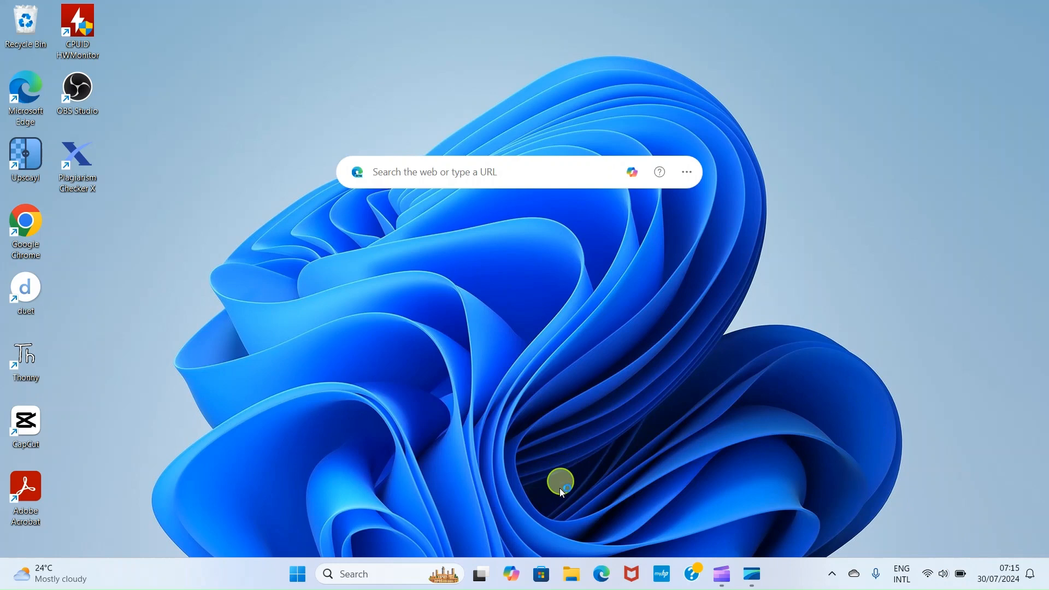
{"action": "mouse_move", "coordinate": [542, 573]}
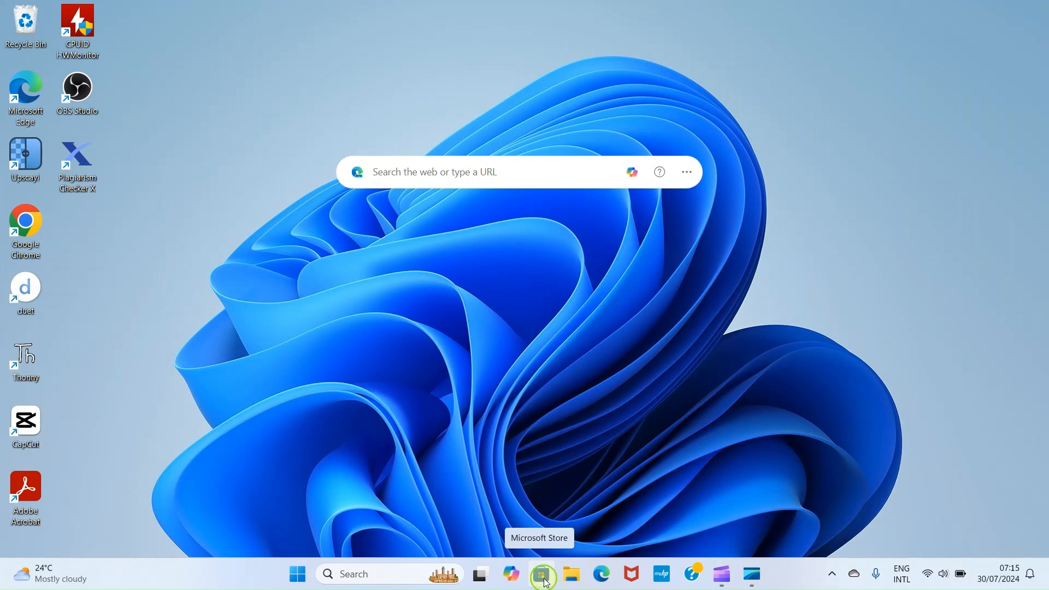
Search Windows Start for "Microsoft store" so it appears as the best match.
{"action": "left_click", "coordinate": [543, 573]}
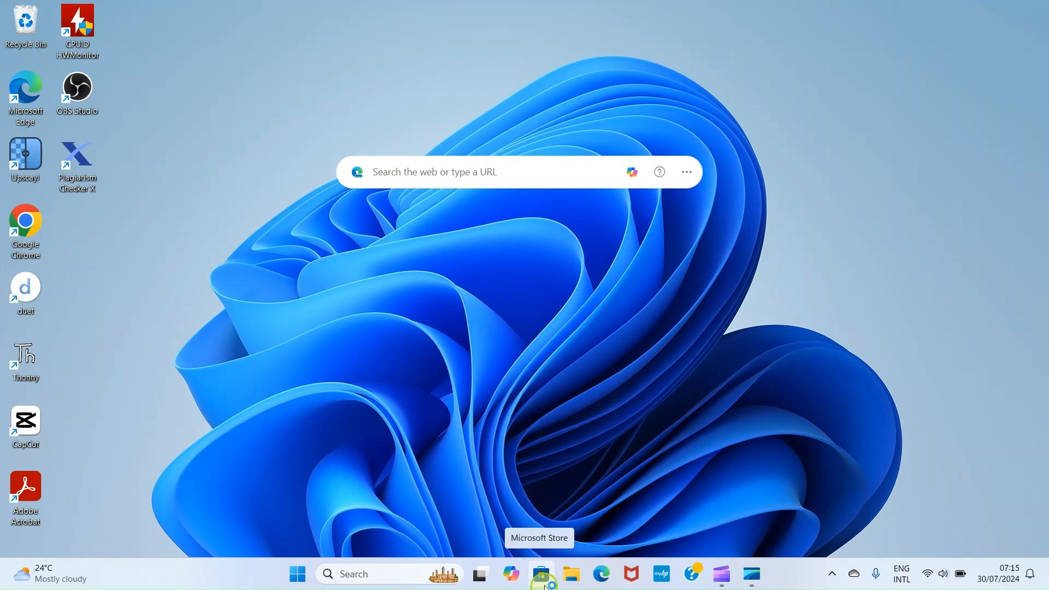
{"action": "mouse_move", "coordinate": [296, 573]}
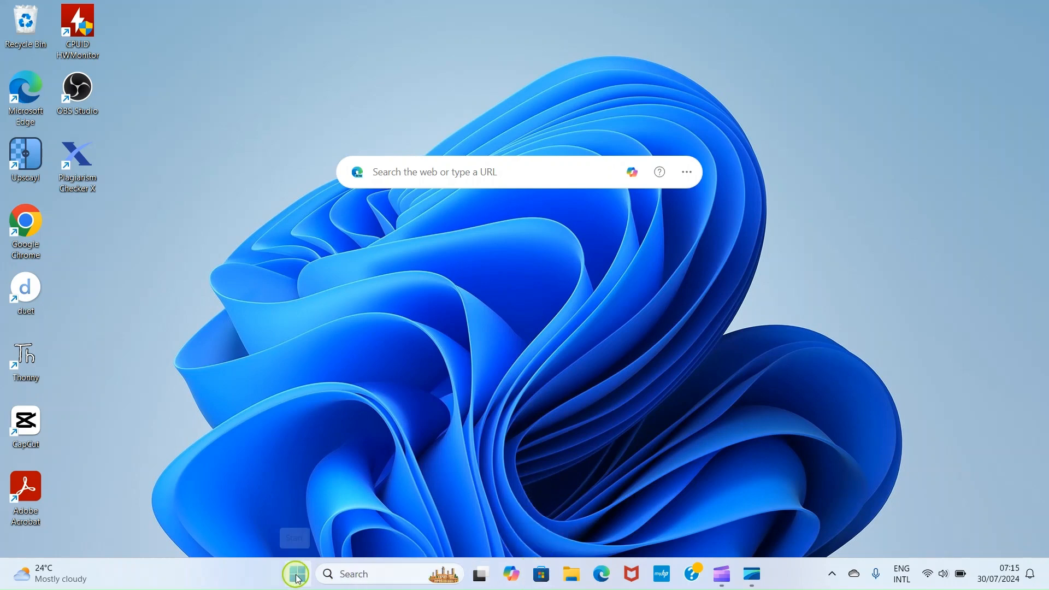
{"action": "left_click", "coordinate": [296, 574]}
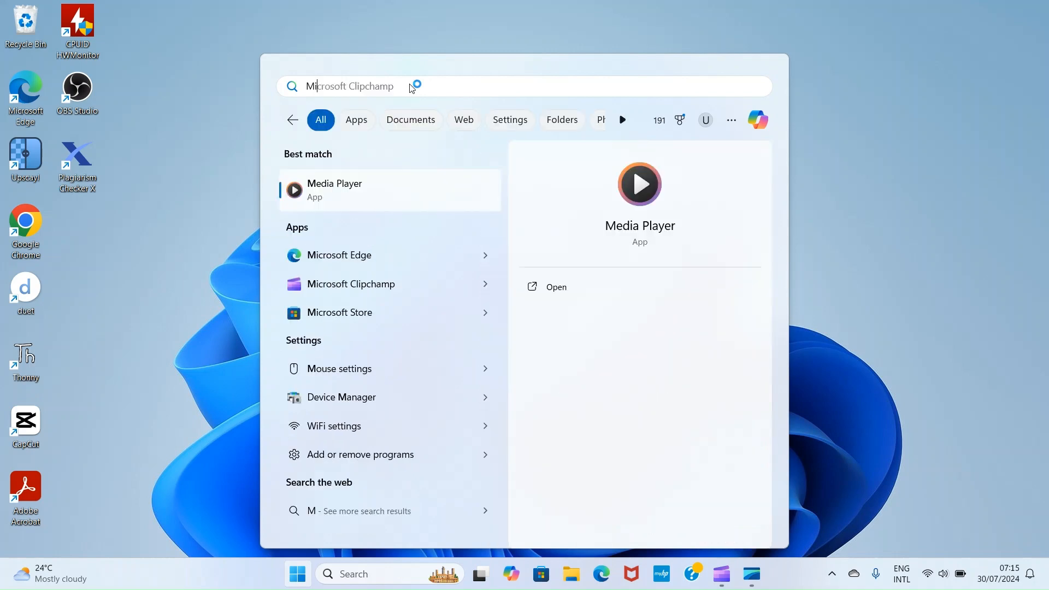
{"action": "type", "text": "Microsoft store"}
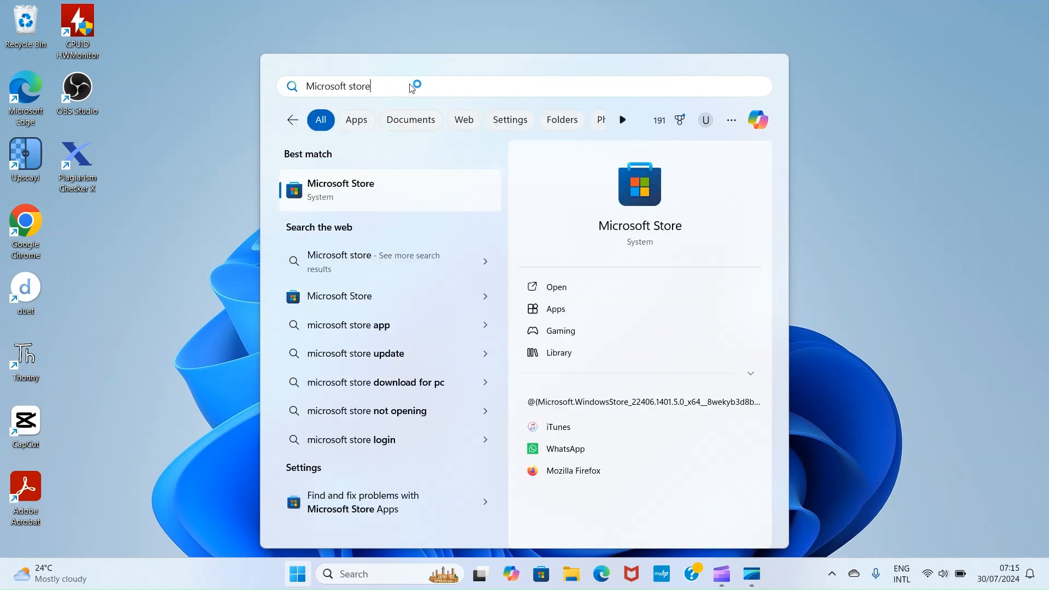
{"action": "mouse_move", "coordinate": [352, 194]}
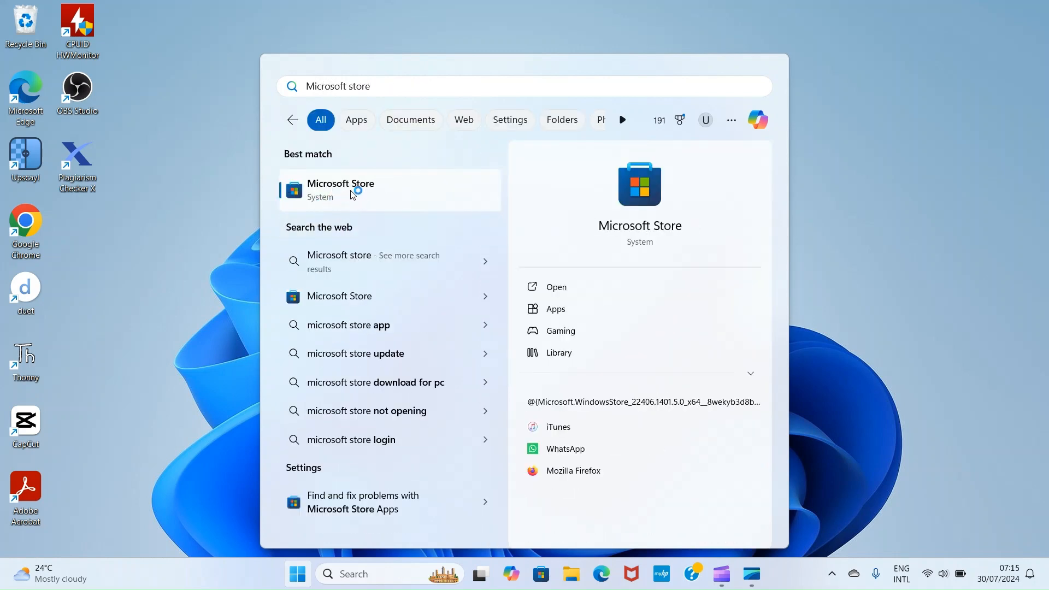
Launch Microsoft Store and search it for "iTunes" to reach the iTunes app page.
{"action": "left_click", "coordinate": [341, 189]}
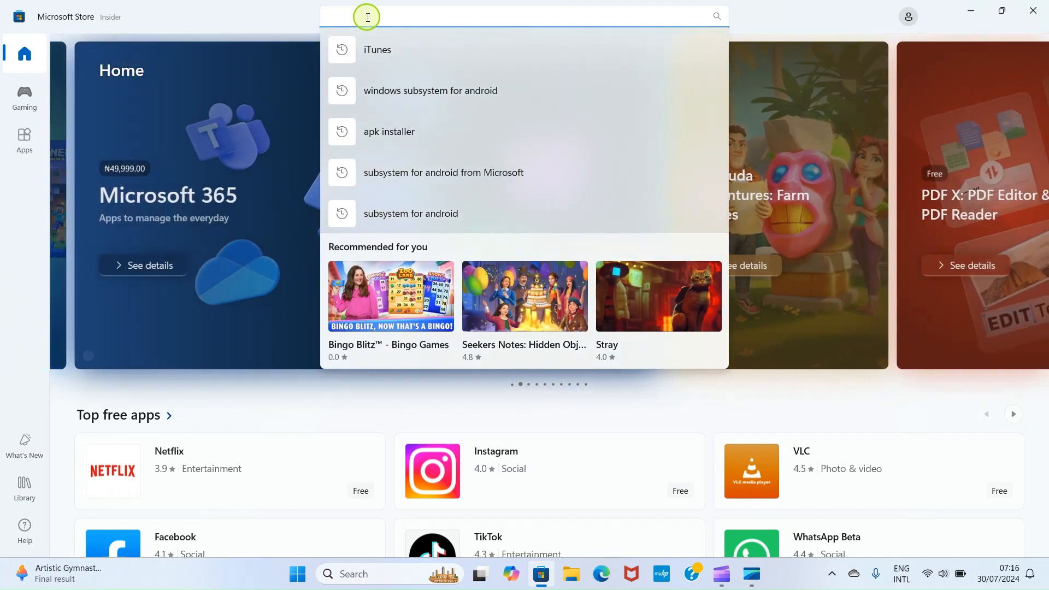
{"action": "type", "text": "iTunes"}
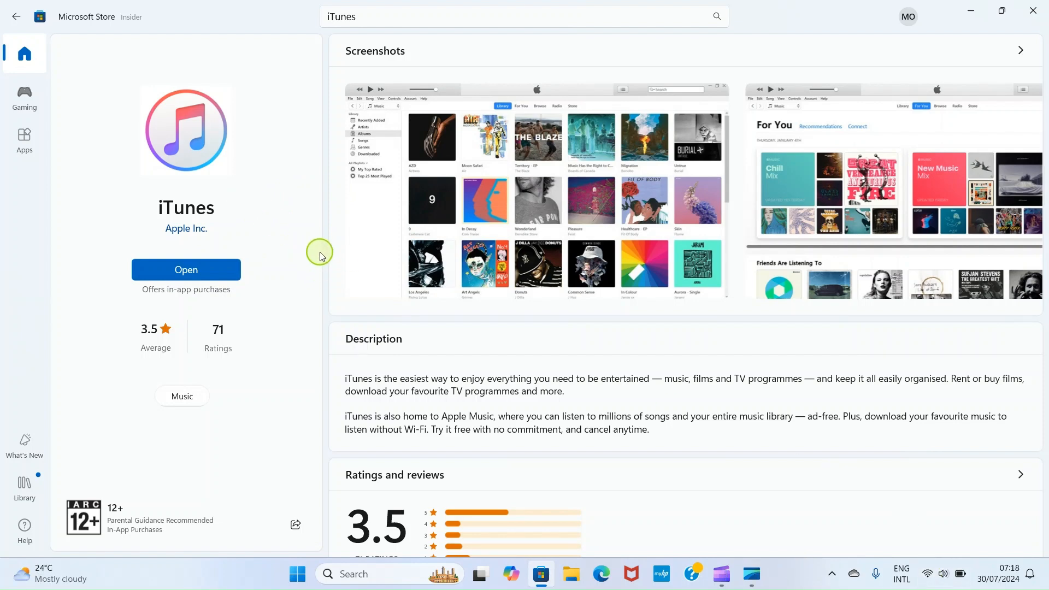
{"action": "mouse_move", "coordinate": [309, 242]}
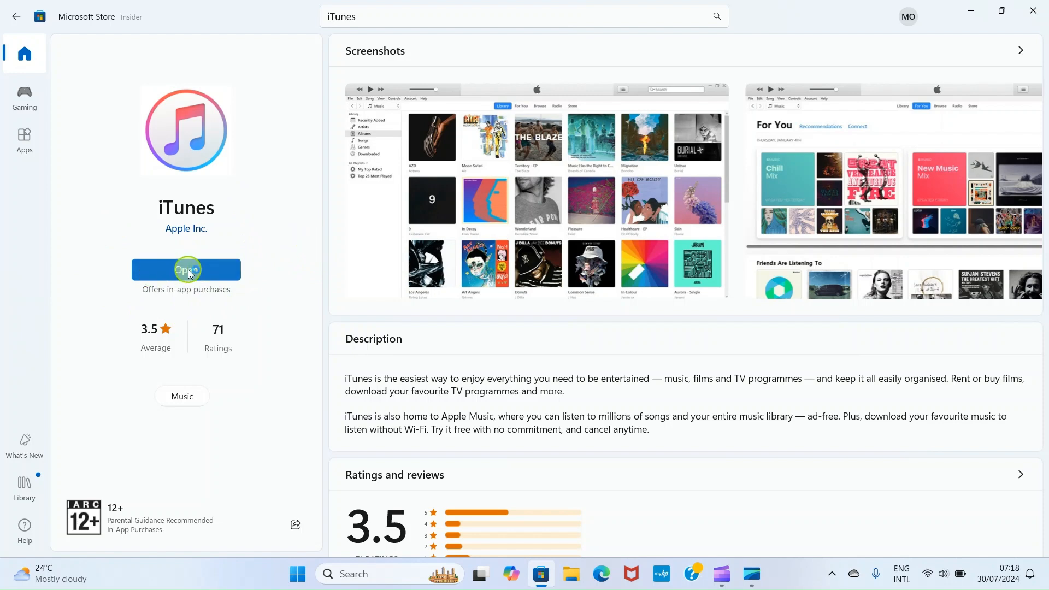
Start iTunes from its Store page so it shows the Music library and detects the iPhone.
{"action": "left_click", "coordinate": [186, 270]}
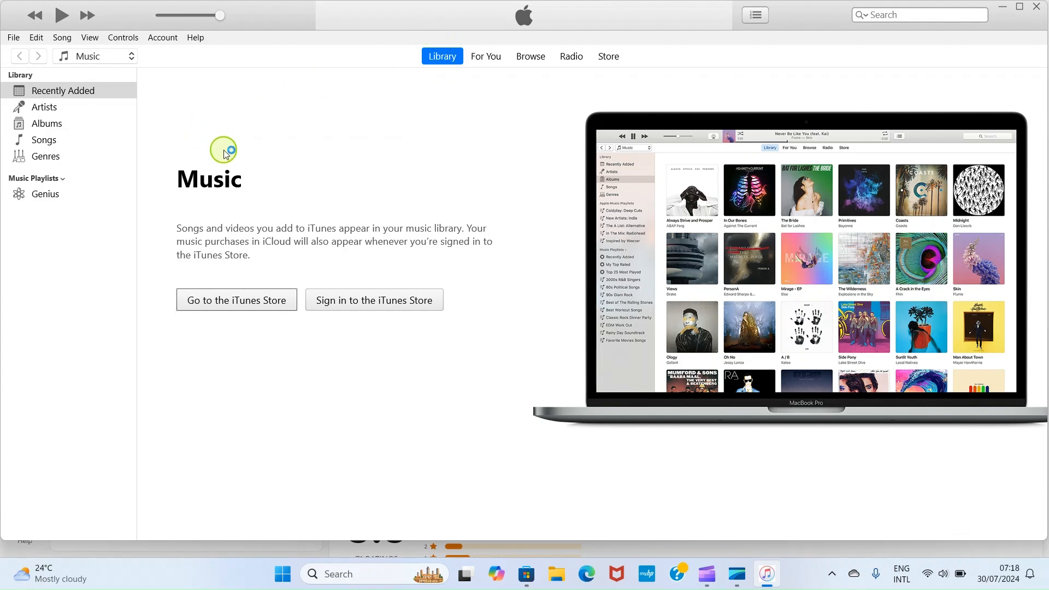
{"action": "mouse_move", "coordinate": [224, 150]}
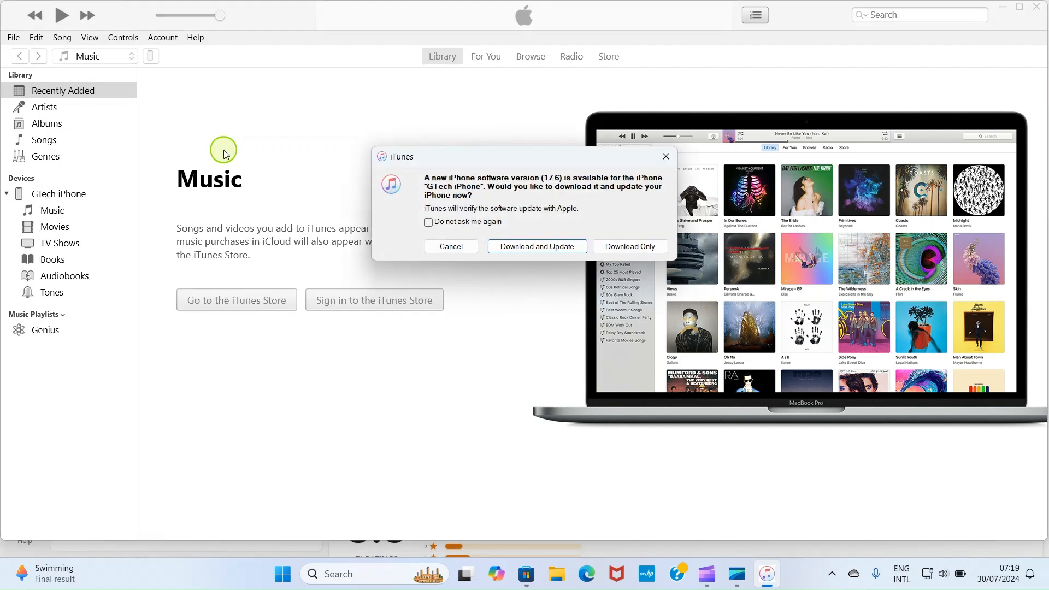
{"action": "mouse_move", "coordinate": [227, 149]}
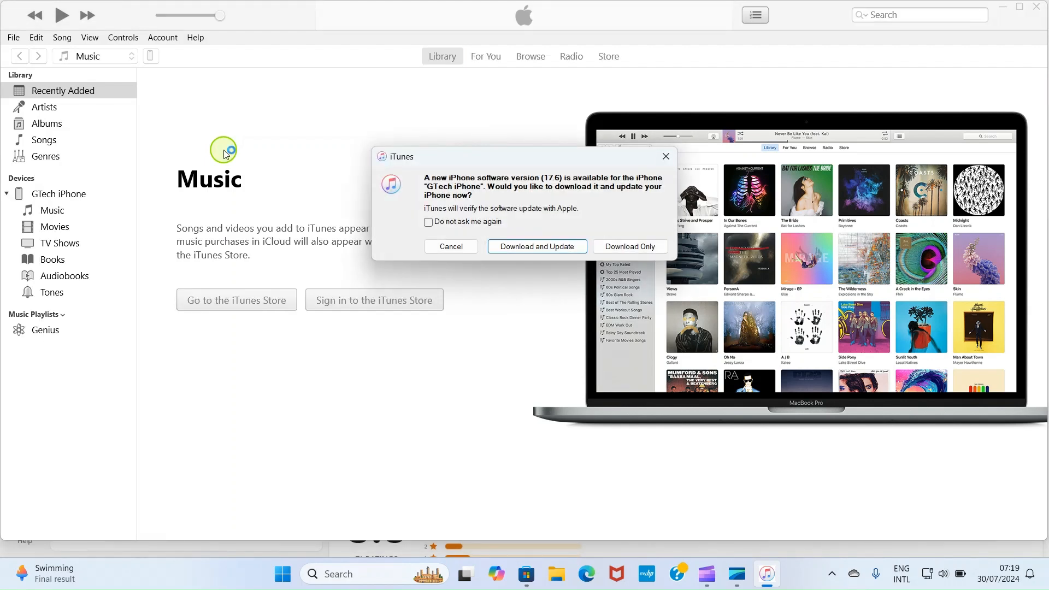
{"action": "mouse_move", "coordinate": [666, 156]}
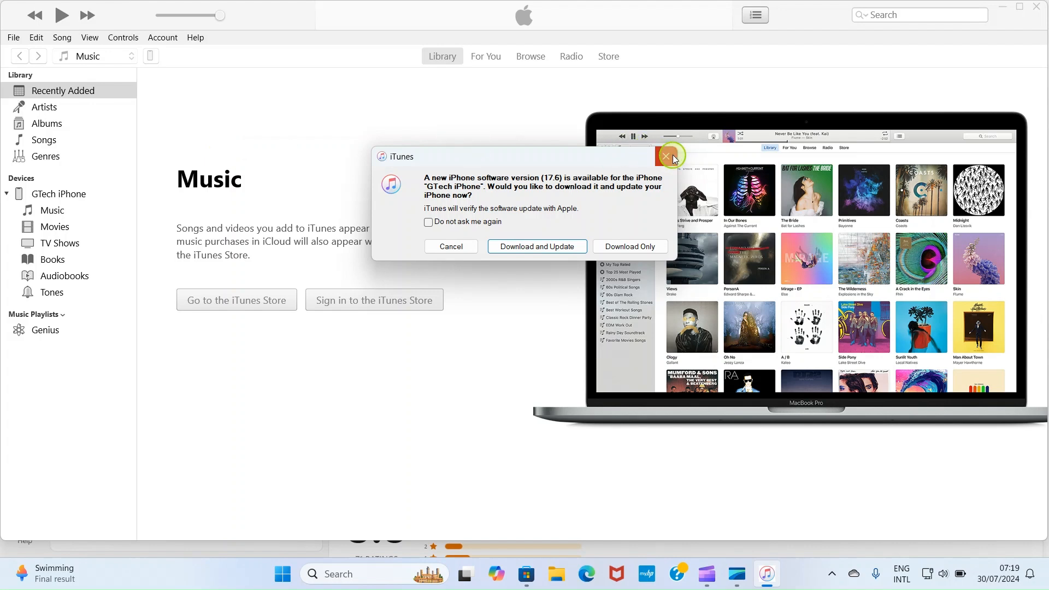
Decline the iPhone software update offer and stop the update server check.
{"action": "left_click", "coordinate": [666, 155]}
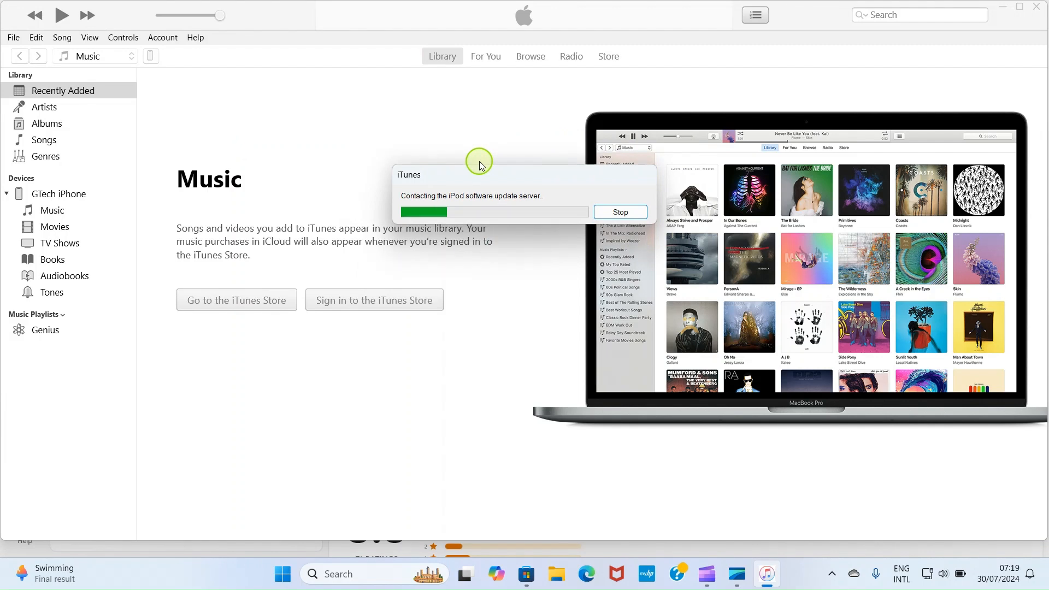
{"action": "left_click", "coordinate": [618, 212]}
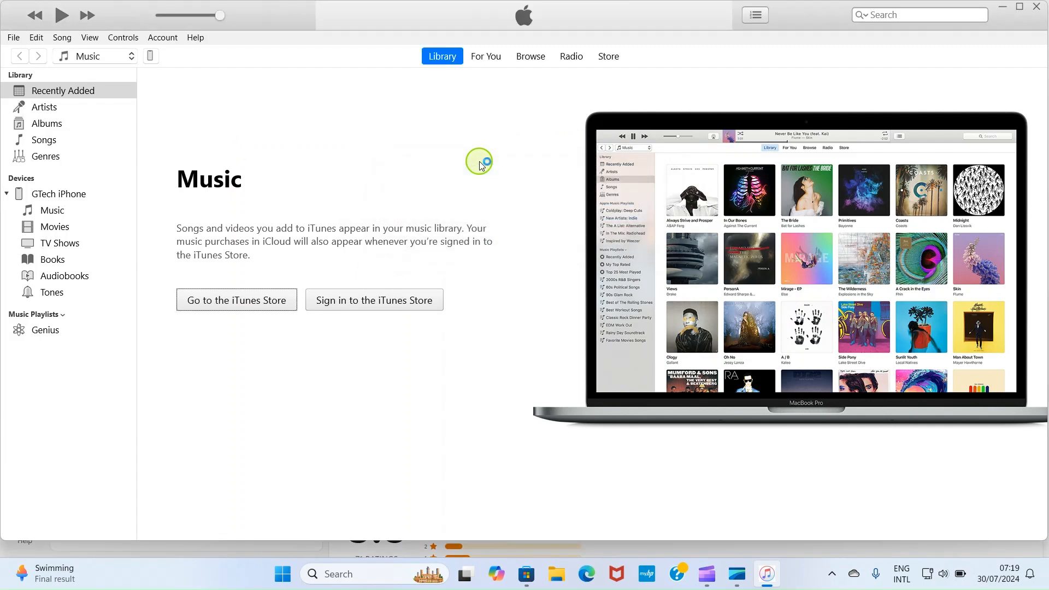
{"action": "mouse_move", "coordinate": [478, 164]}
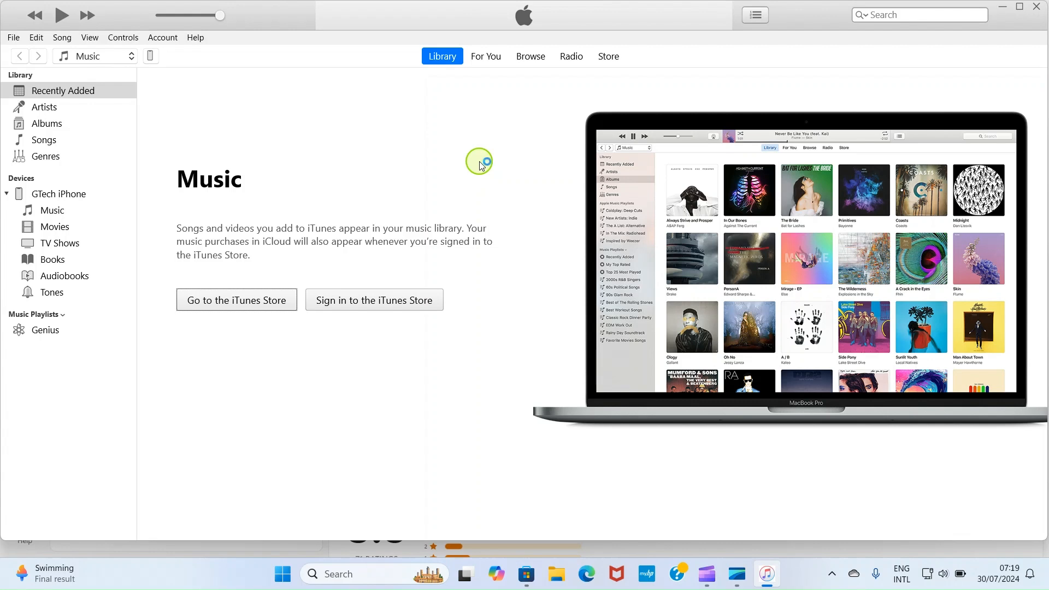
{"action": "mouse_move", "coordinate": [480, 163]}
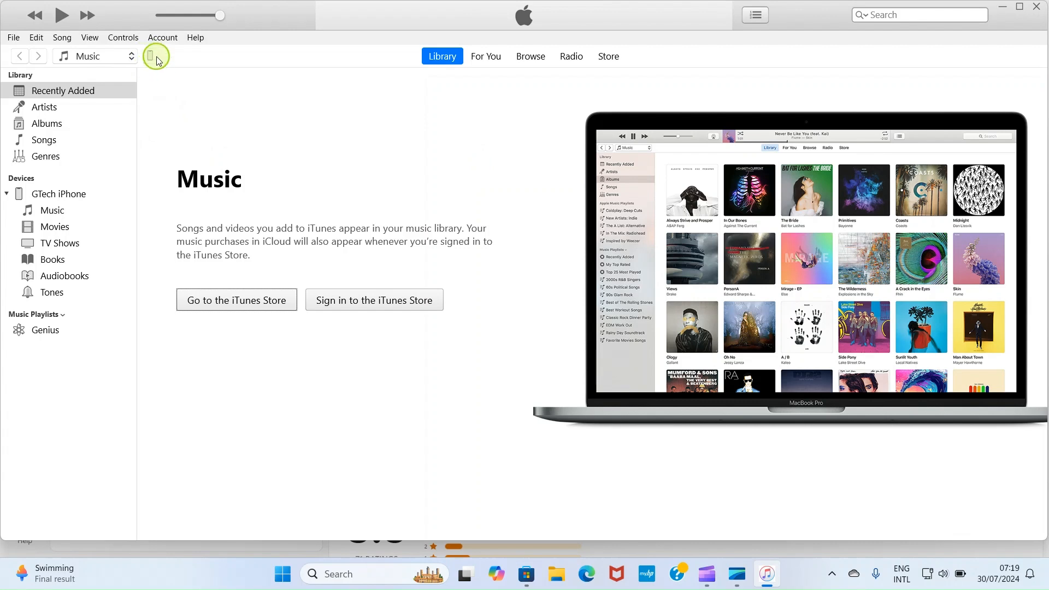
{"action": "mouse_move", "coordinate": [161, 37]}
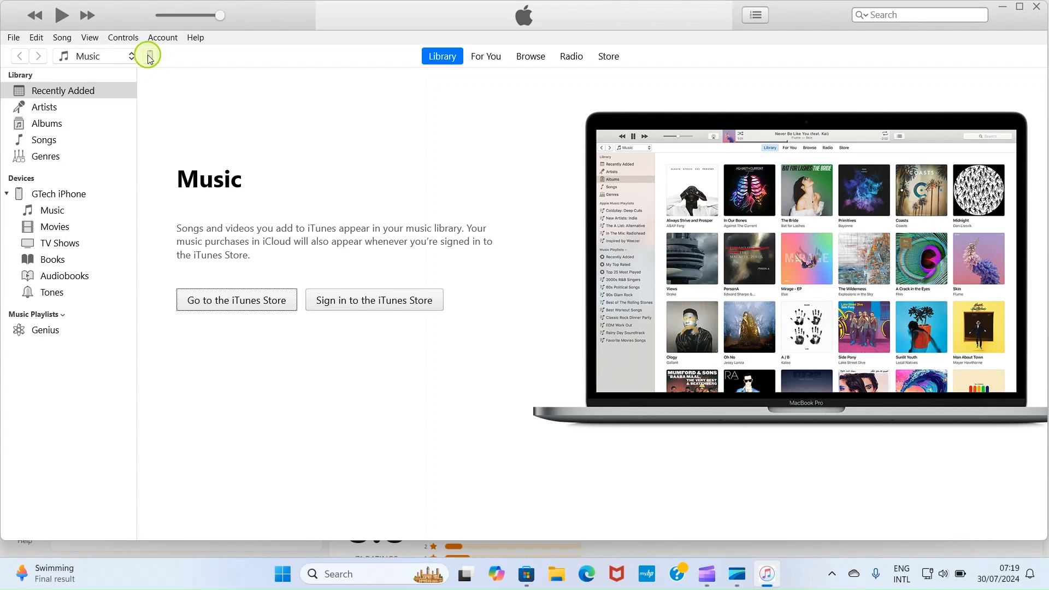
{"action": "mouse_move", "coordinate": [150, 60]}
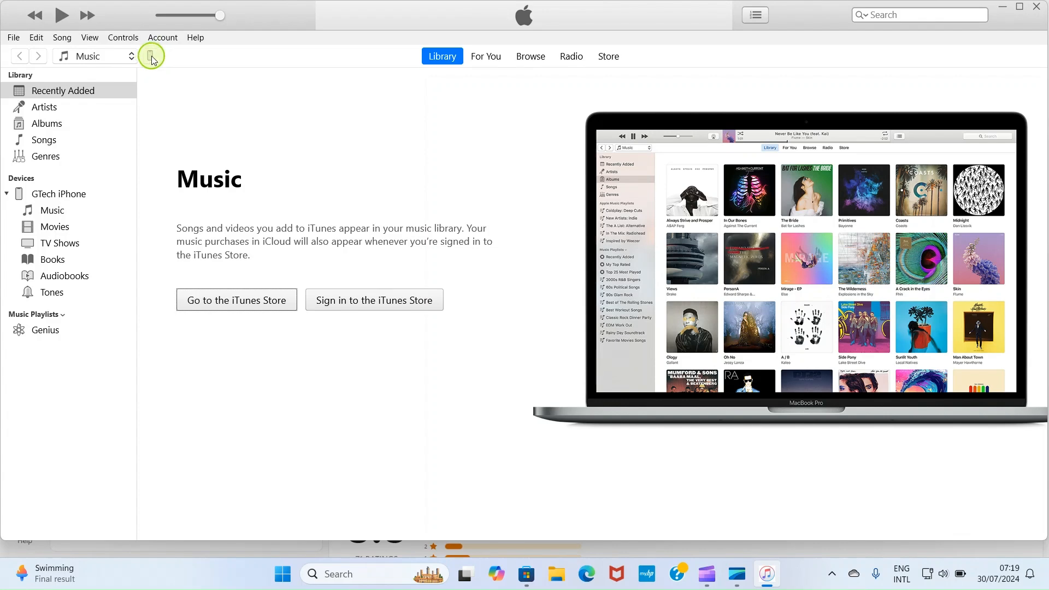
{"action": "left_click", "coordinate": [151, 55]}
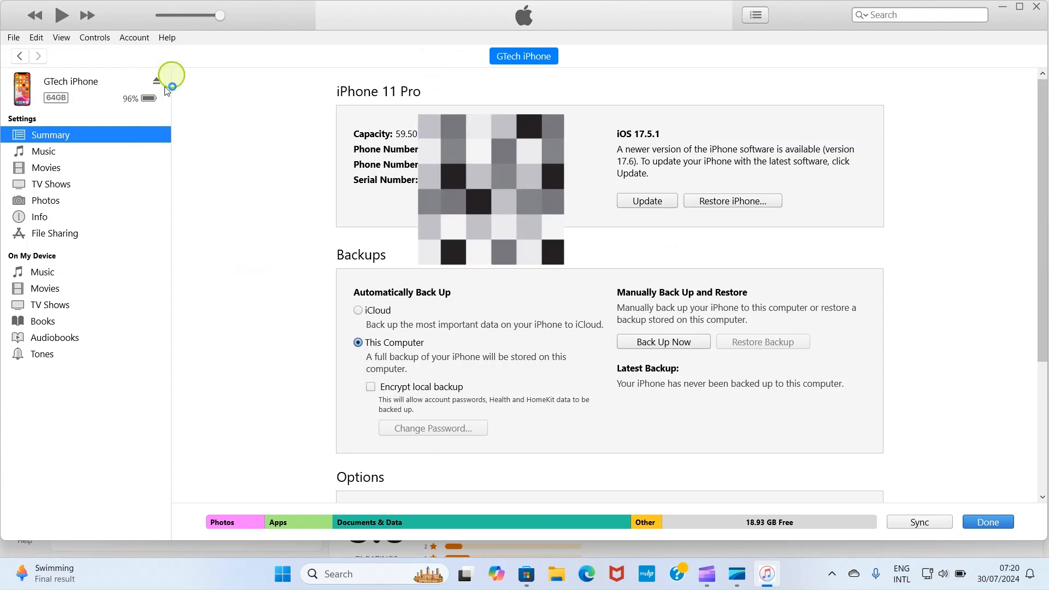
{"action": "mouse_move", "coordinate": [136, 325]}
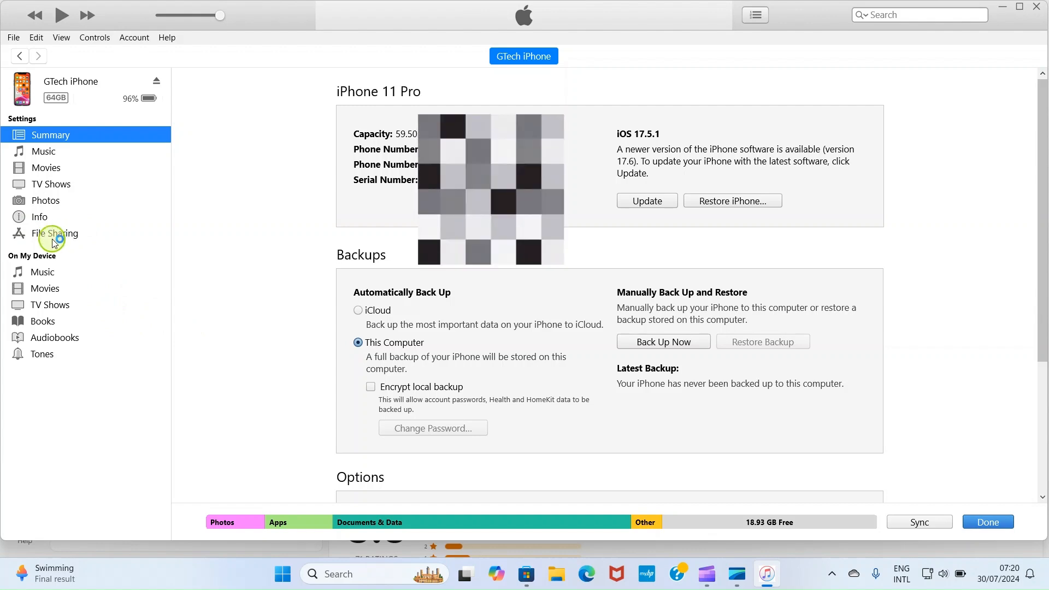
Show Word's shared documents in the iPhone's File Sharing list, e.g. ALLIOS17.docx and REPORT.docx.
{"action": "left_click", "coordinate": [55, 233]}
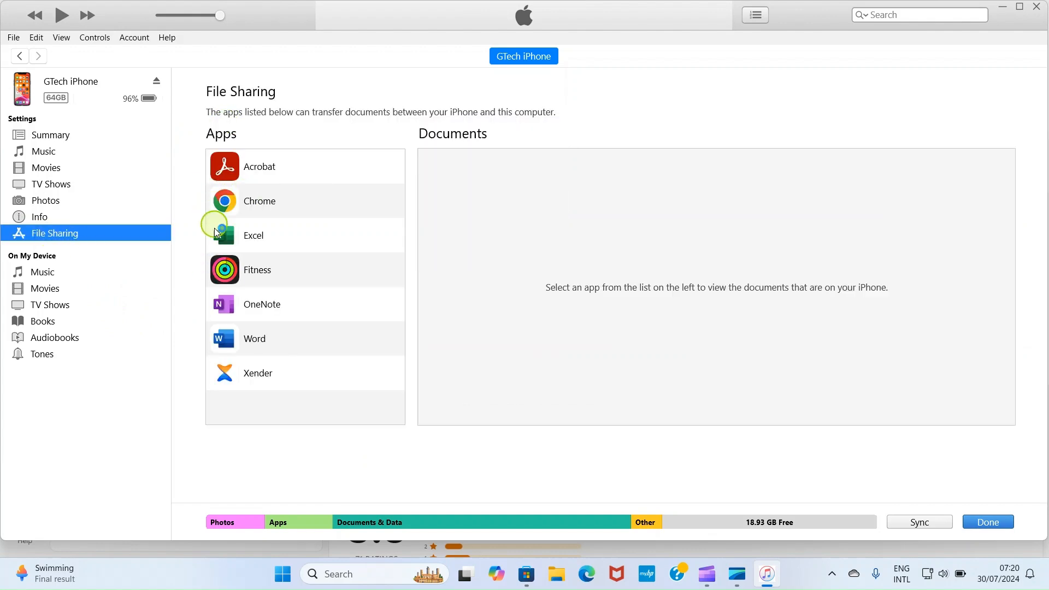
{"action": "mouse_move", "coordinate": [363, 265]}
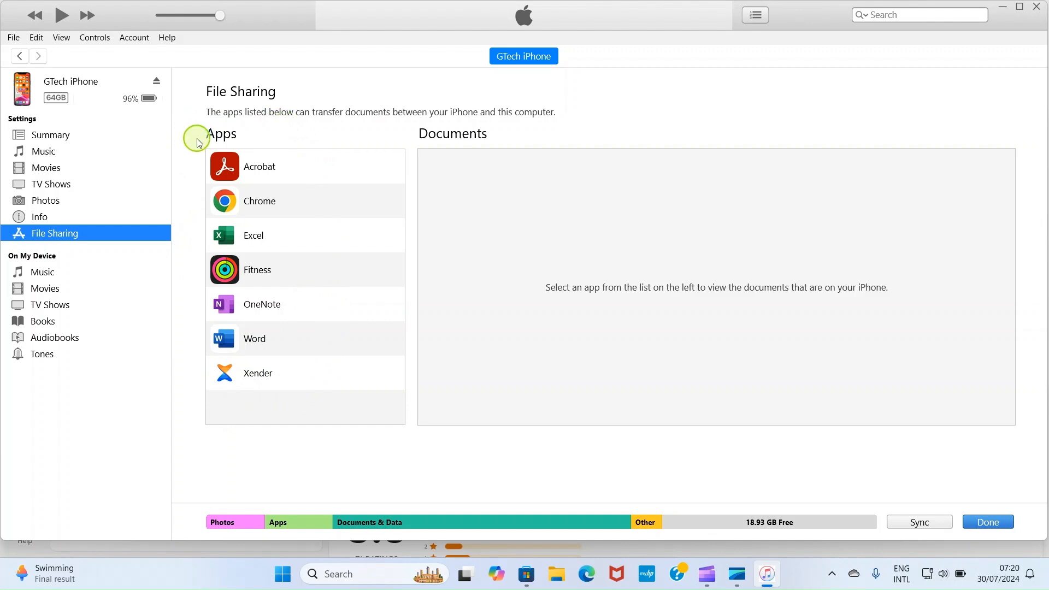
{"action": "mouse_move", "coordinate": [252, 227]}
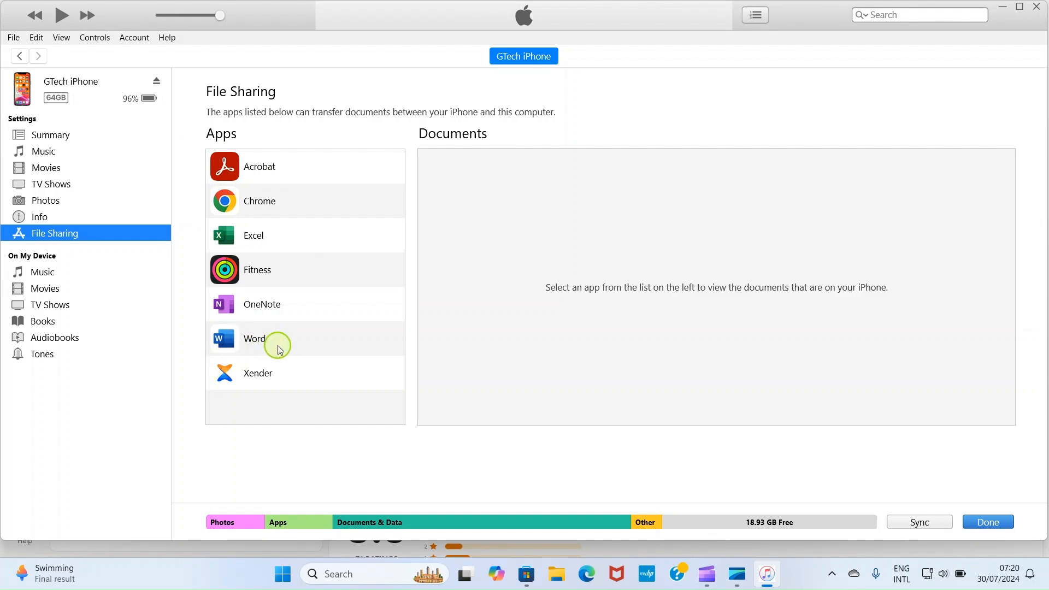
{"action": "mouse_move", "coordinate": [249, 234]}
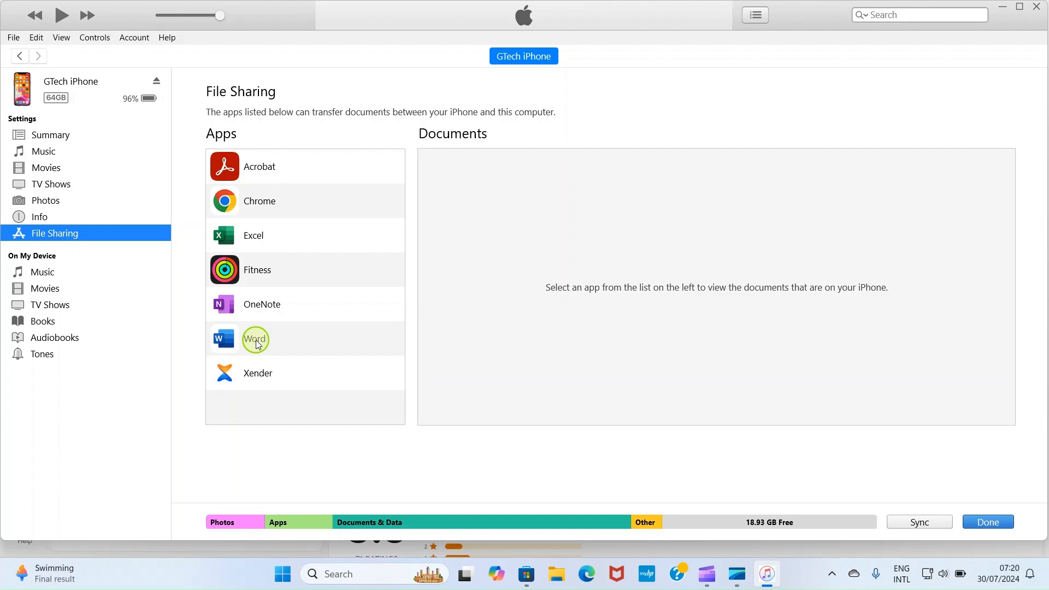
{"action": "mouse_move", "coordinate": [253, 166]}
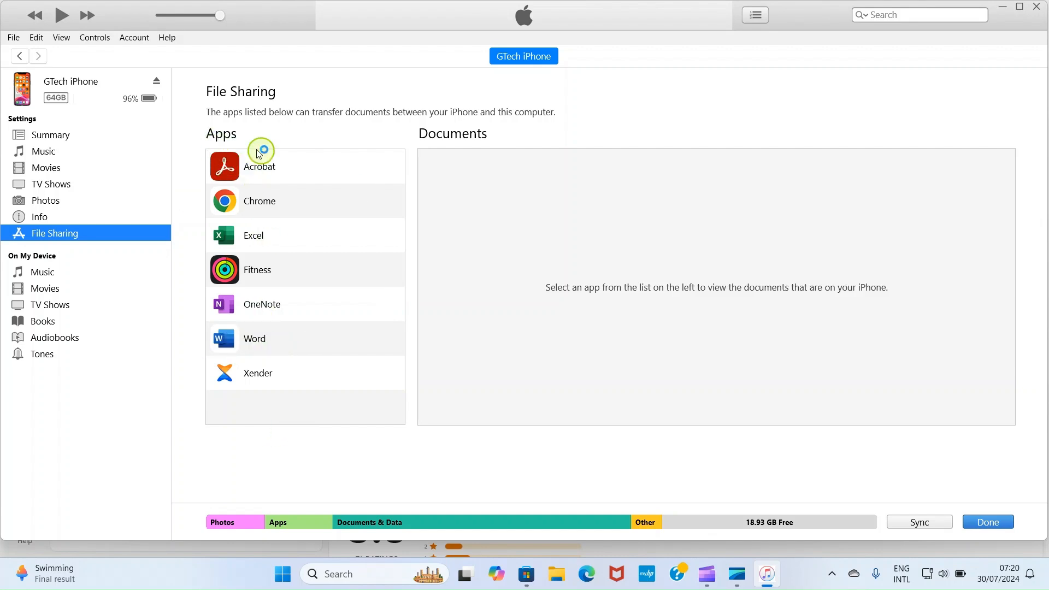
{"action": "mouse_move", "coordinate": [329, 369]}
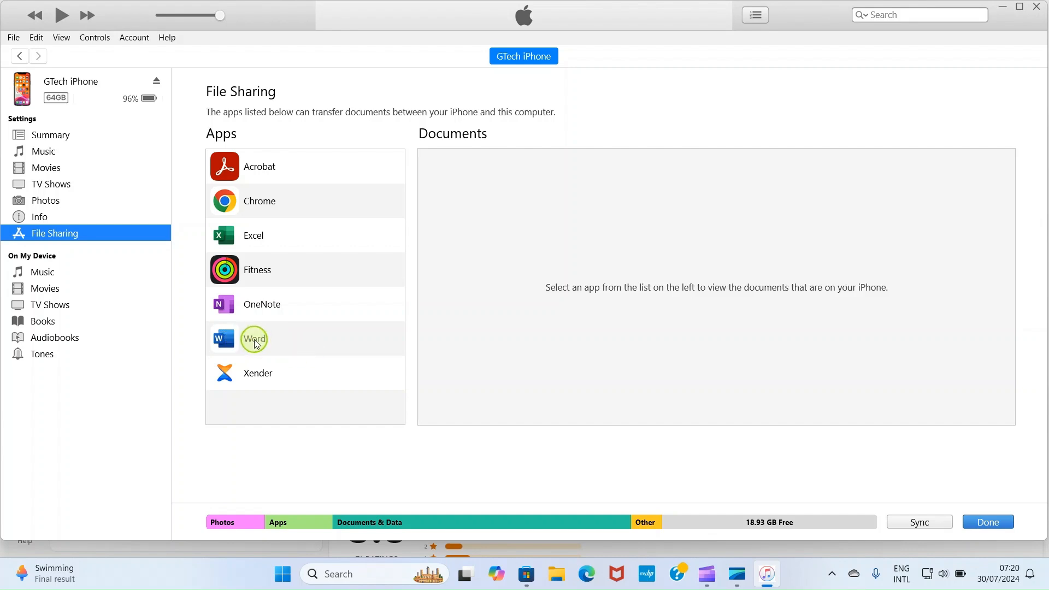
{"action": "left_click", "coordinate": [253, 339]}
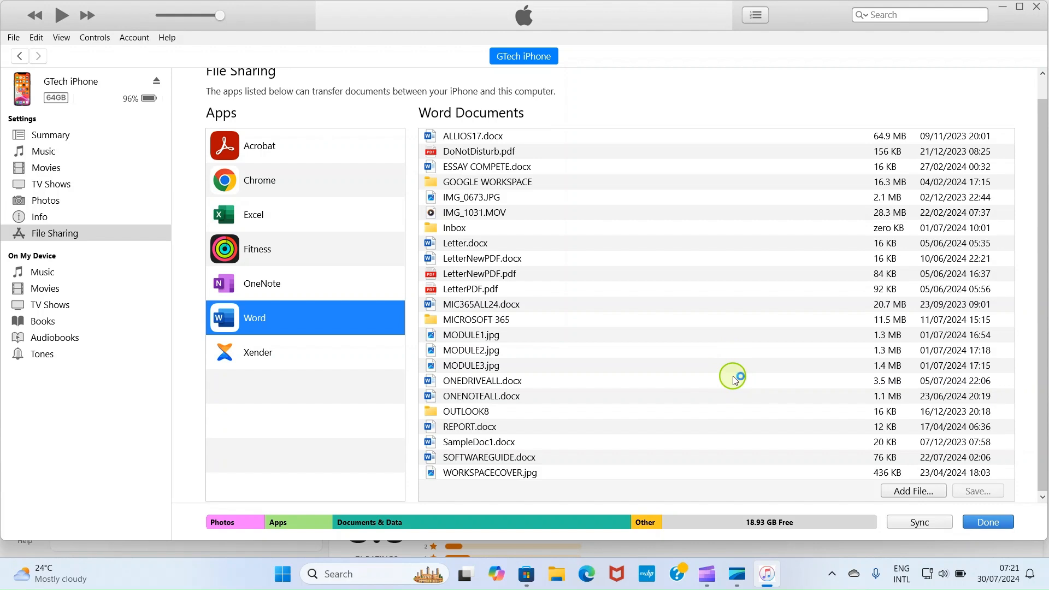
{"action": "mouse_move", "coordinate": [738, 387]}
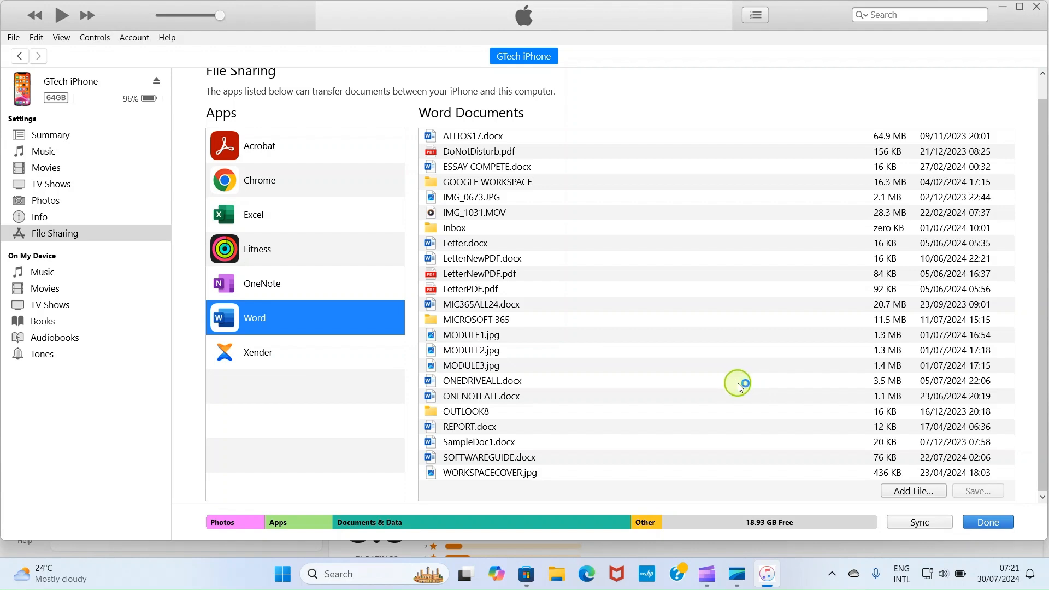
{"action": "mouse_move", "coordinate": [869, 504]}
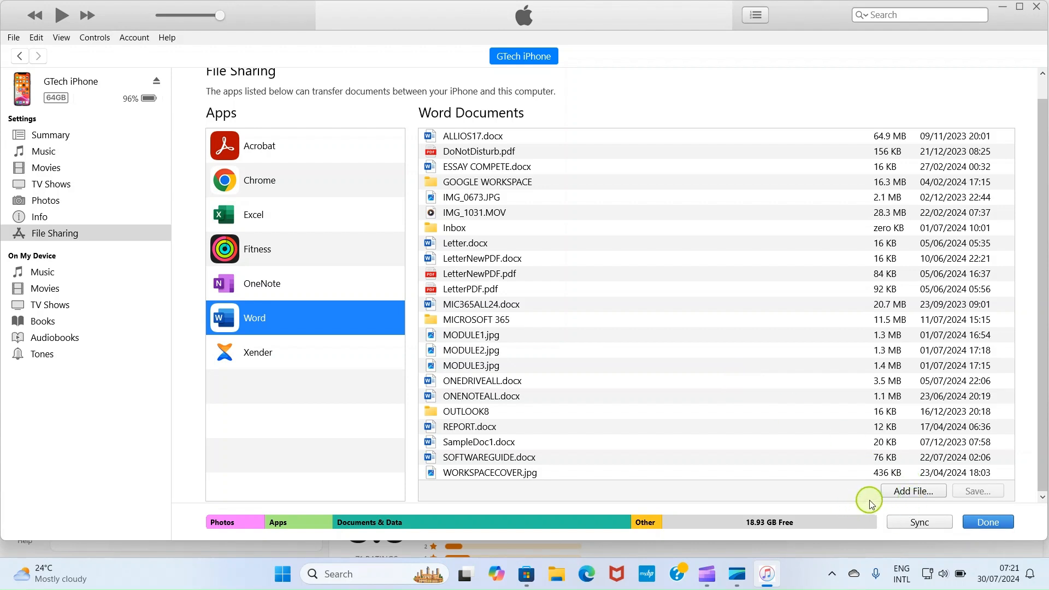
{"action": "left_click", "coordinate": [912, 491]}
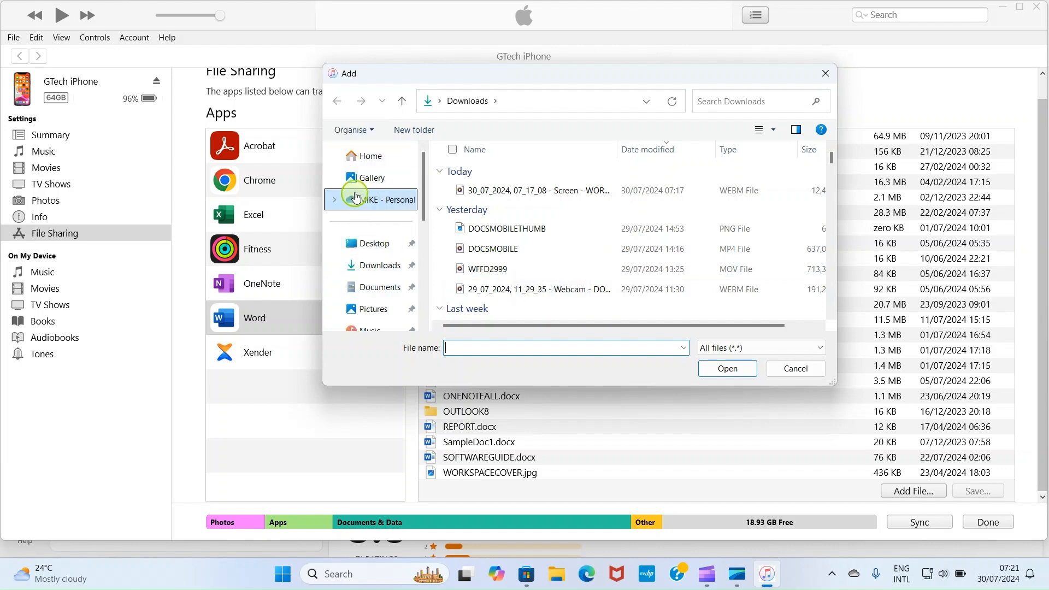
{"action": "mouse_move", "coordinate": [359, 213]}
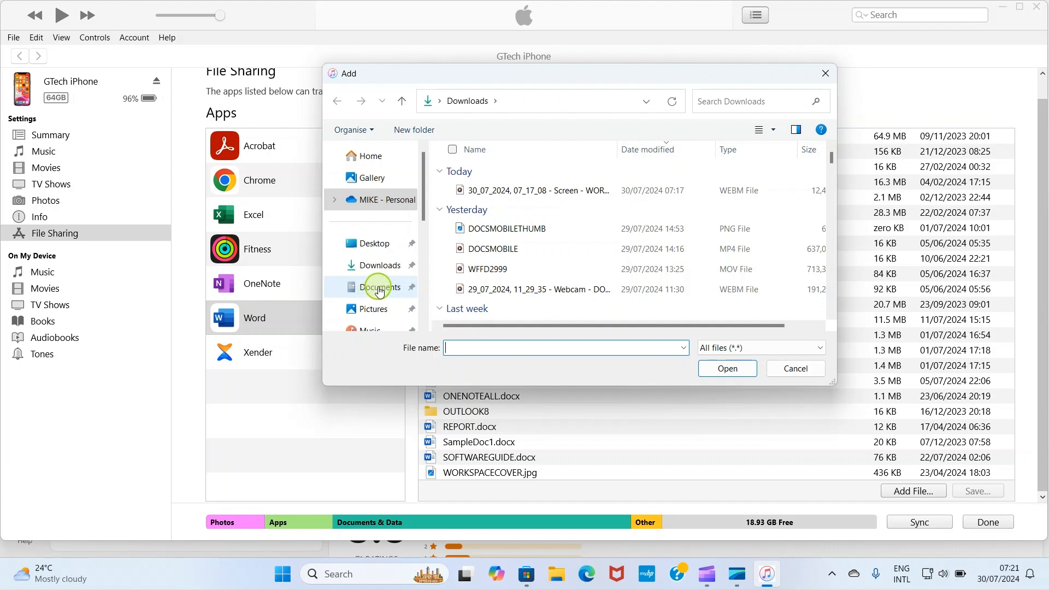
Add PROPER FRACTION.docx from the computer's Documents folder to Word's documents on the iPhone.
{"action": "left_click", "coordinate": [379, 286]}
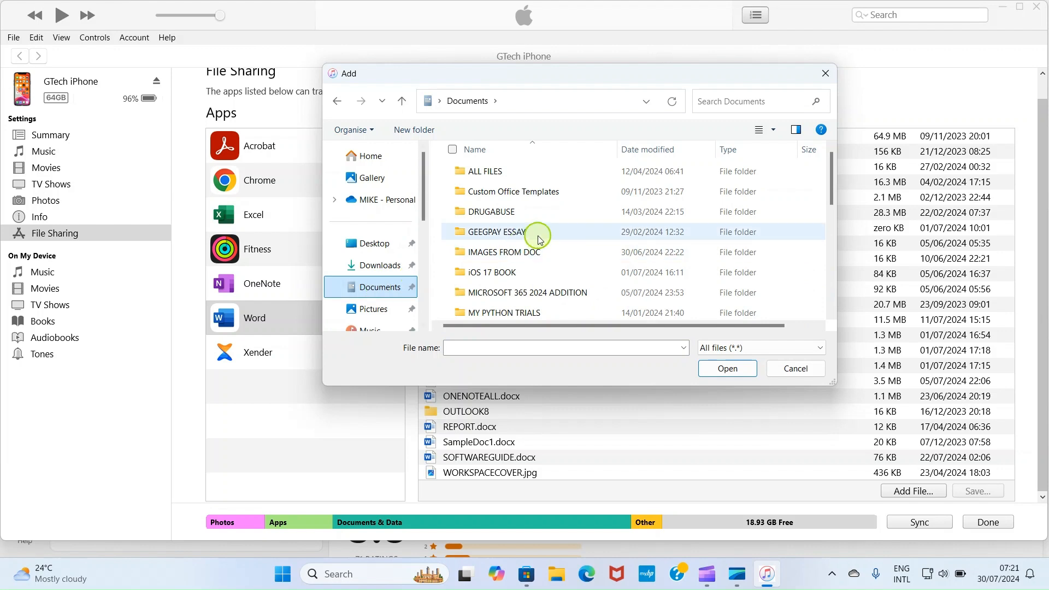
{"action": "scroll", "scroll_direction": "down", "scroll_amount": 3}
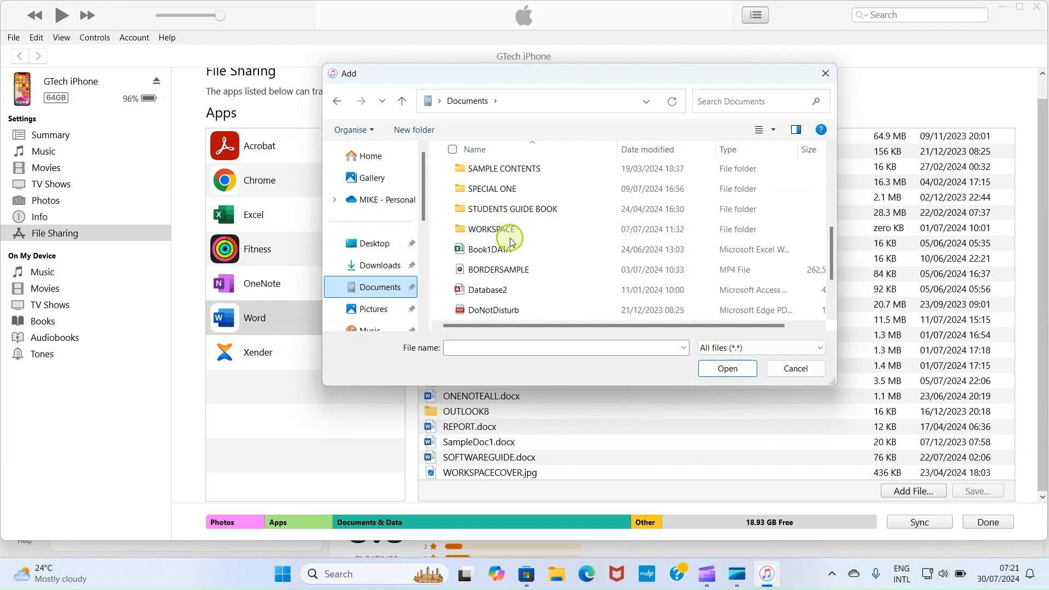
{"action": "scroll", "scroll_direction": "down", "scroll_amount": 3}
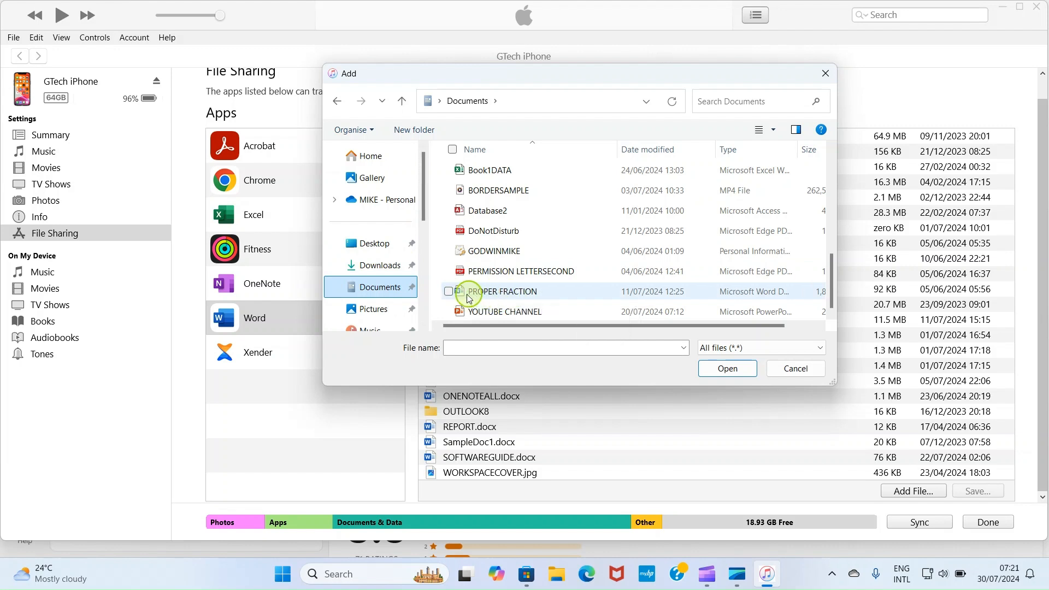
{"action": "mouse_move", "coordinate": [498, 297]}
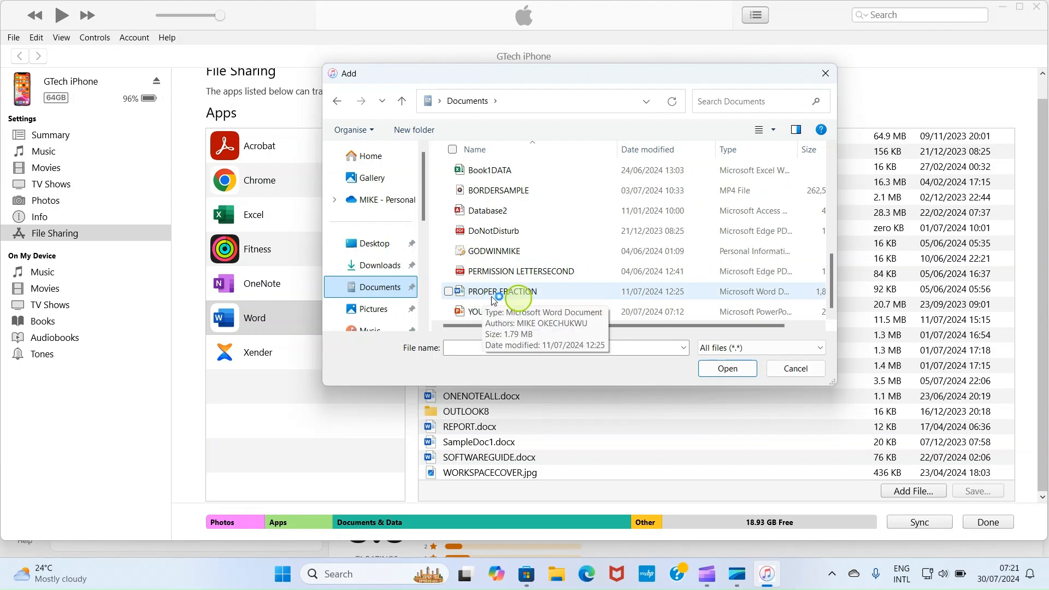
{"action": "left_click", "coordinate": [505, 290]}
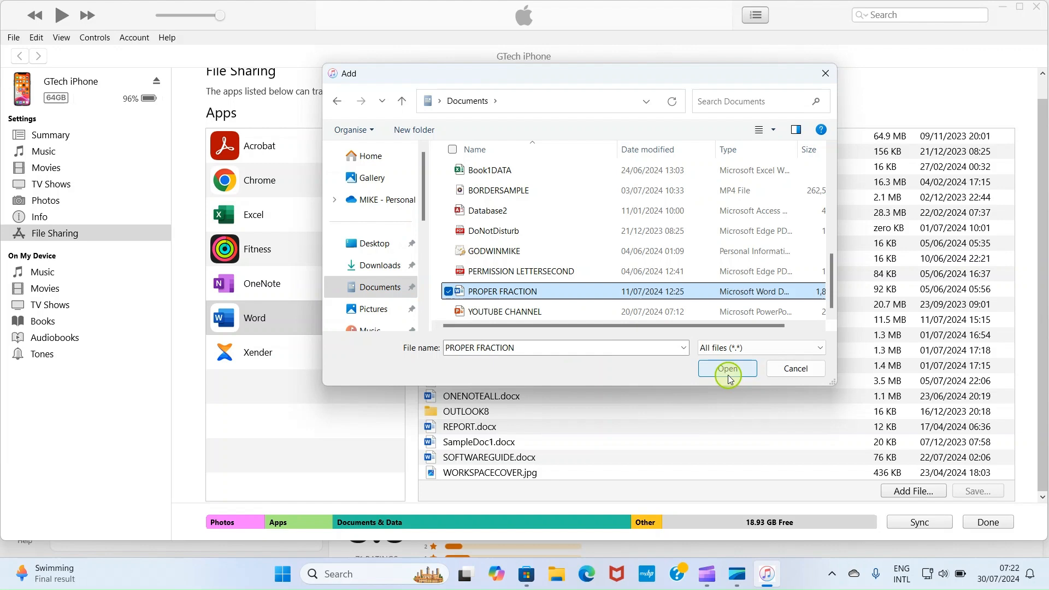
{"action": "left_click", "coordinate": [727, 368]}
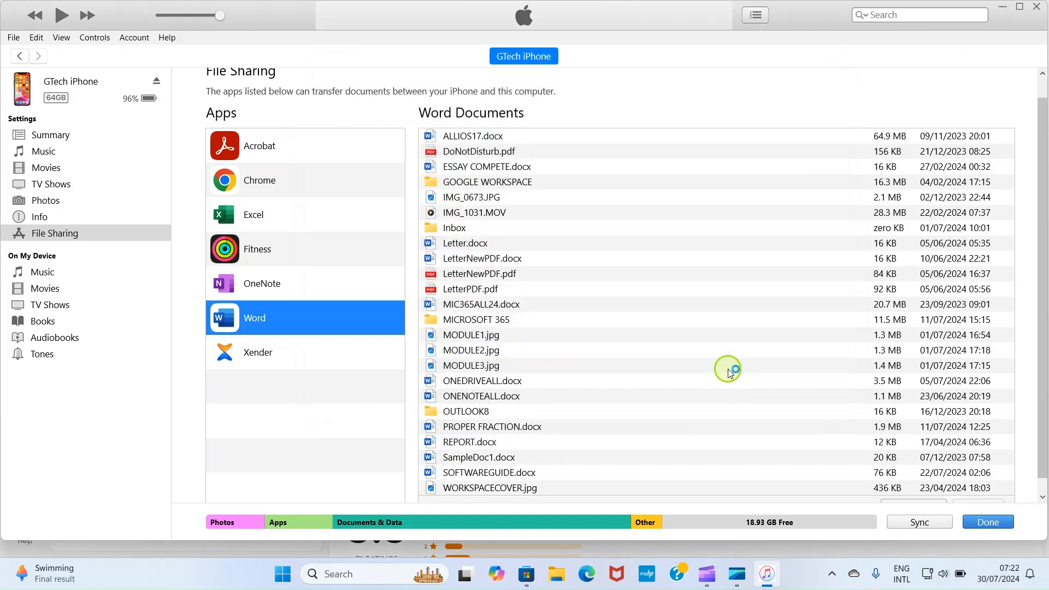
{"action": "mouse_move", "coordinate": [514, 266]}
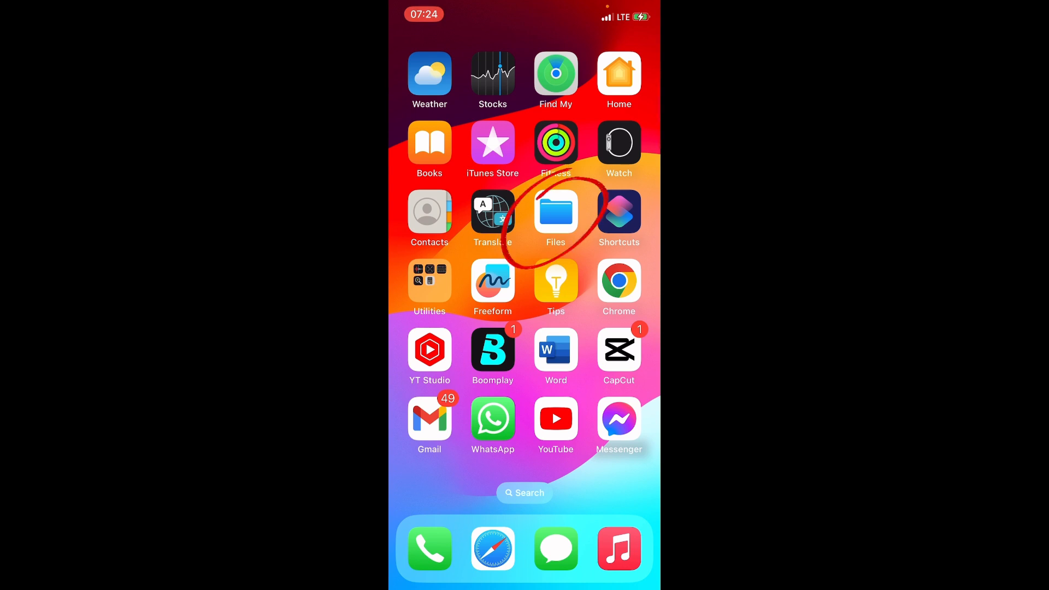
Launch the Files app on the iPhone to view the On My iPhone folders.
{"action": "left_click", "coordinate": [555, 217]}
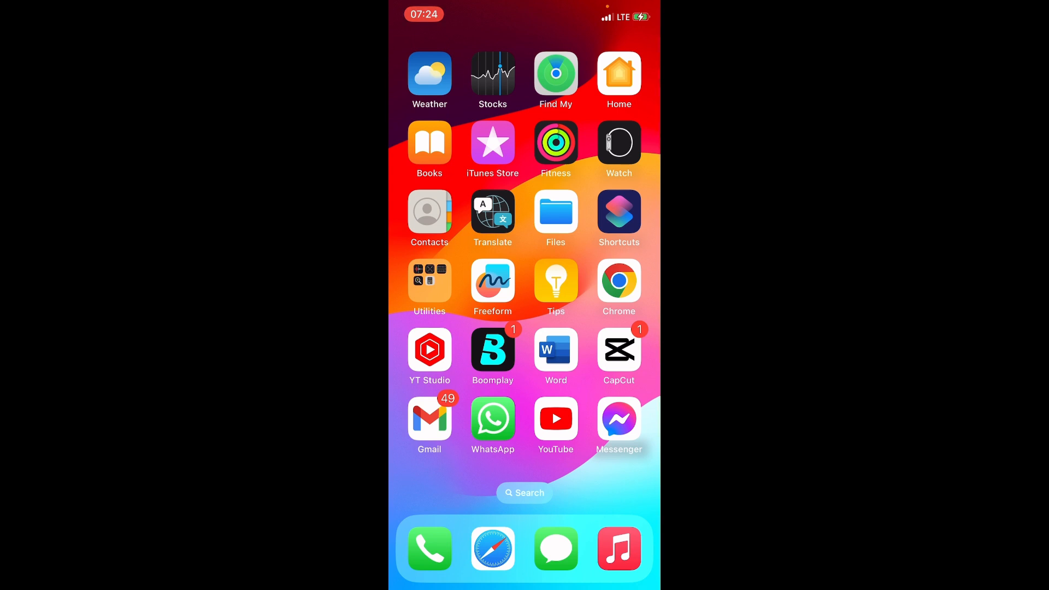
{"action": "left_click", "coordinate": [555, 215]}
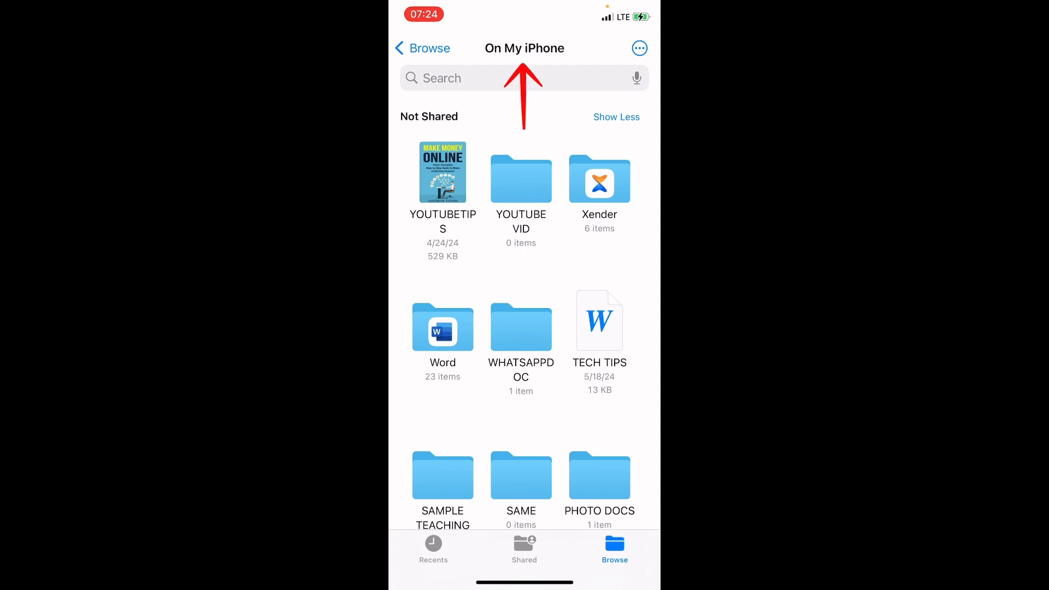
{"action": "left_click", "coordinate": [421, 48]}
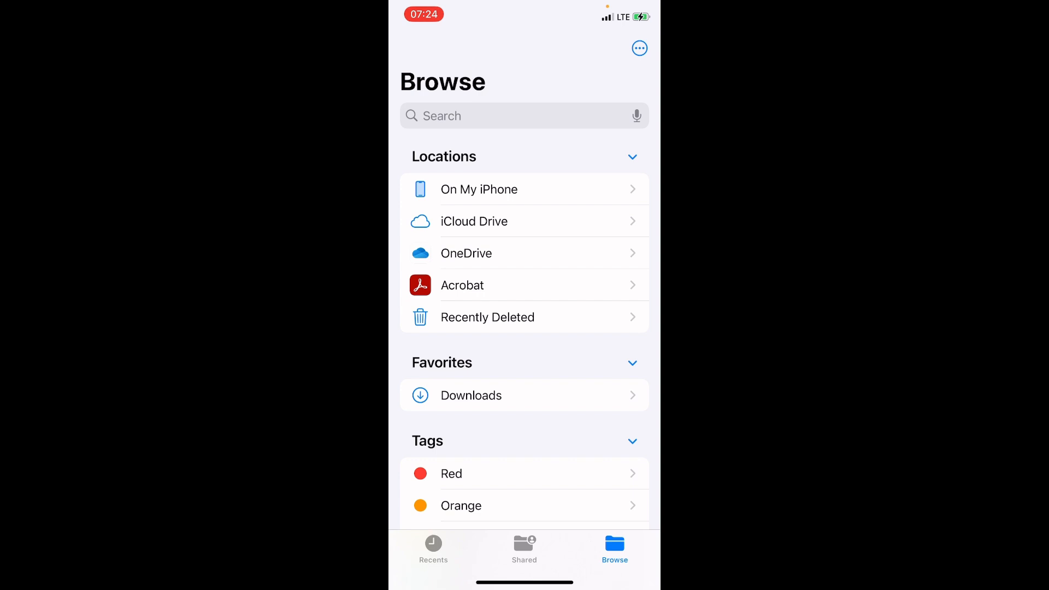
{"action": "left_click", "coordinate": [478, 189]}
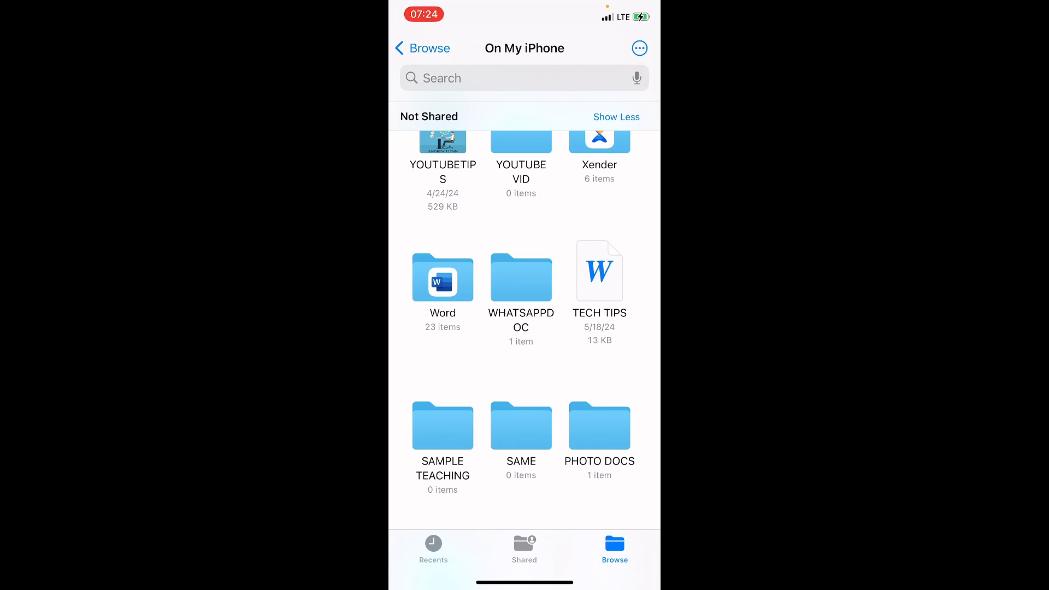
{"action": "scroll", "scroll_direction": "down", "scroll_amount": 3}
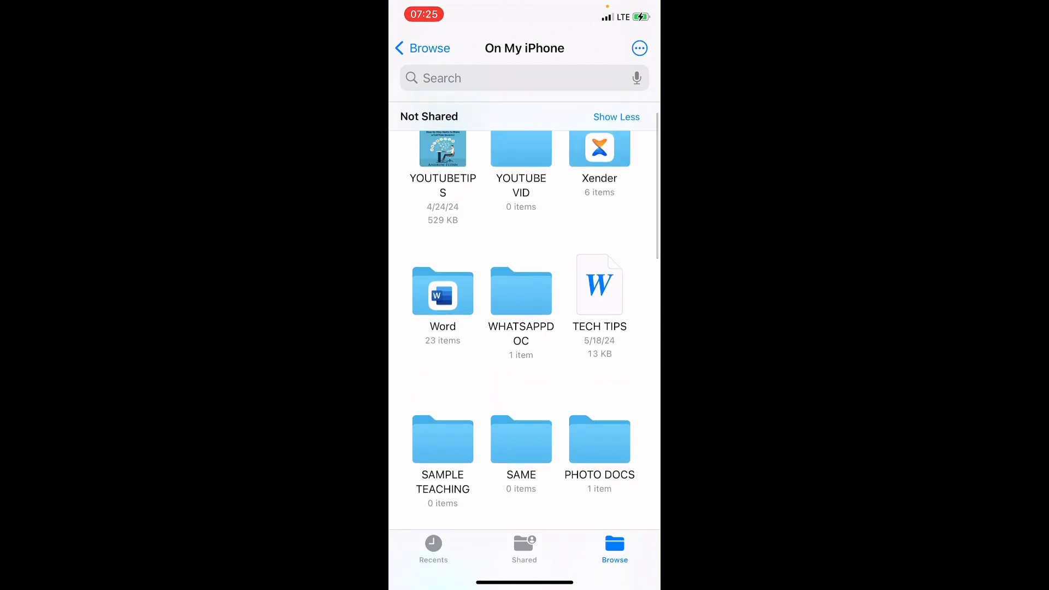
Browse the Word folder on the iPhone, which now lists PROPER FRACTION alongside REPORT and Letter files.
{"action": "left_click", "coordinate": [443, 292]}
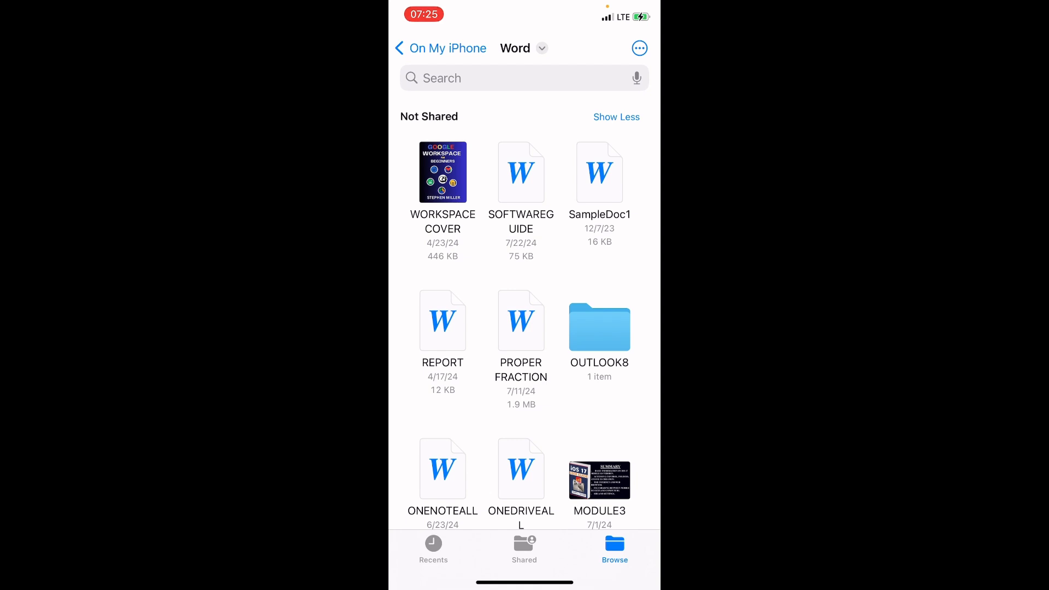
{"action": "scroll", "scroll_direction": "down", "scroll_amount": 3}
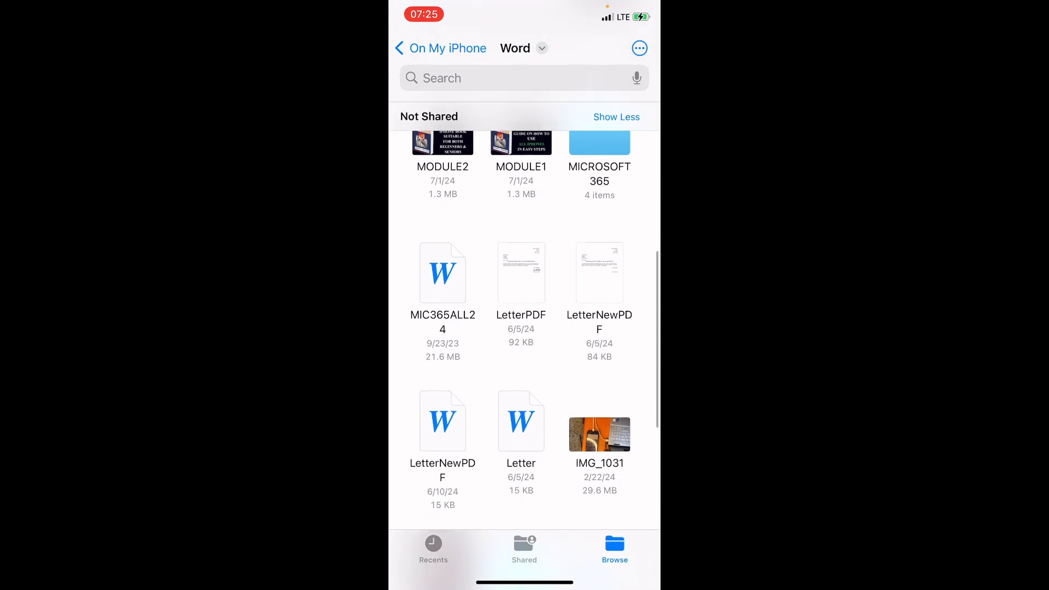